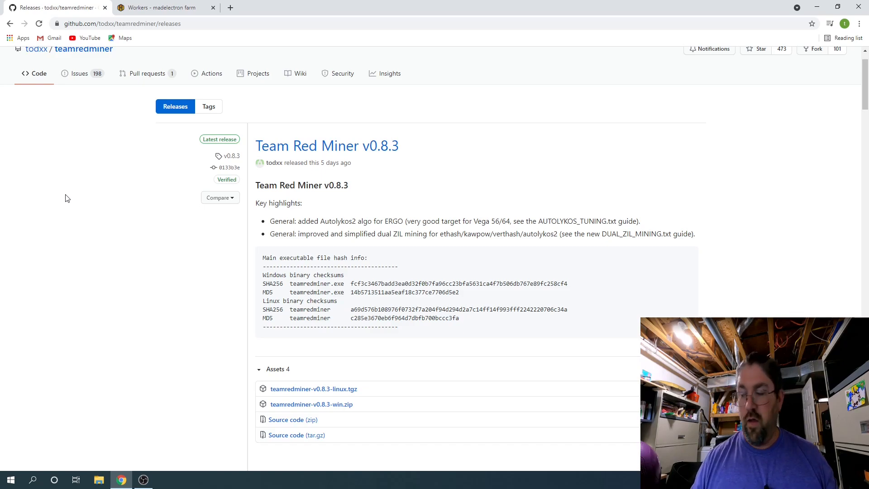
{"action": "mouse_move", "coordinate": [198, 220]}
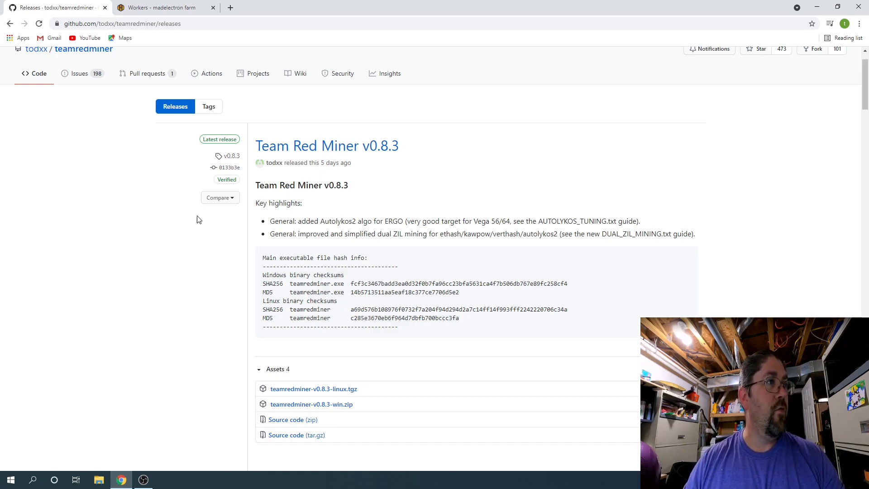
{"action": "mouse_move", "coordinate": [317, 221]}
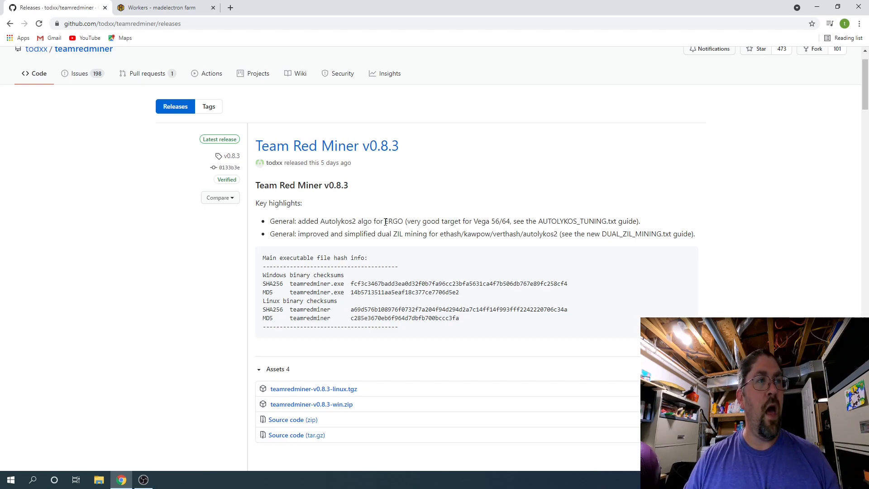
{"action": "mouse_move", "coordinate": [403, 208]}
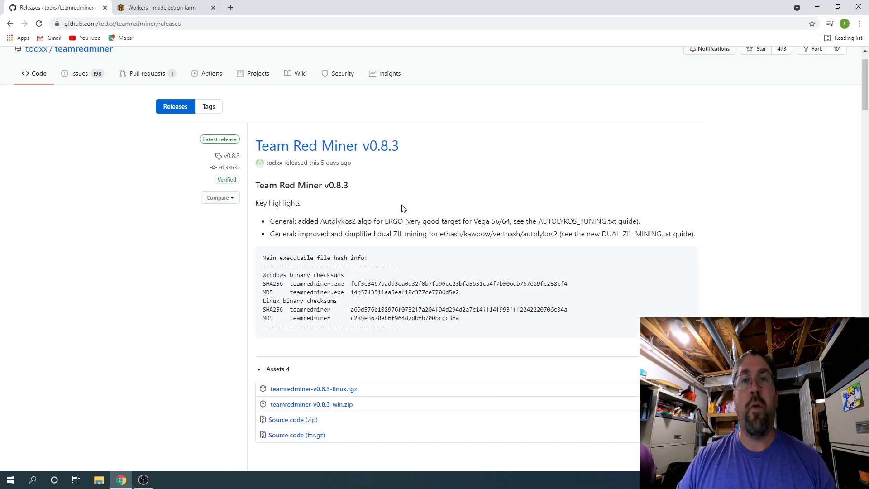
Step: Switch from the TeamRedMiner v0.8.3 release notes to the Hive OS madelectron farm workers page
{"action": "left_click", "coordinate": [162, 7]}
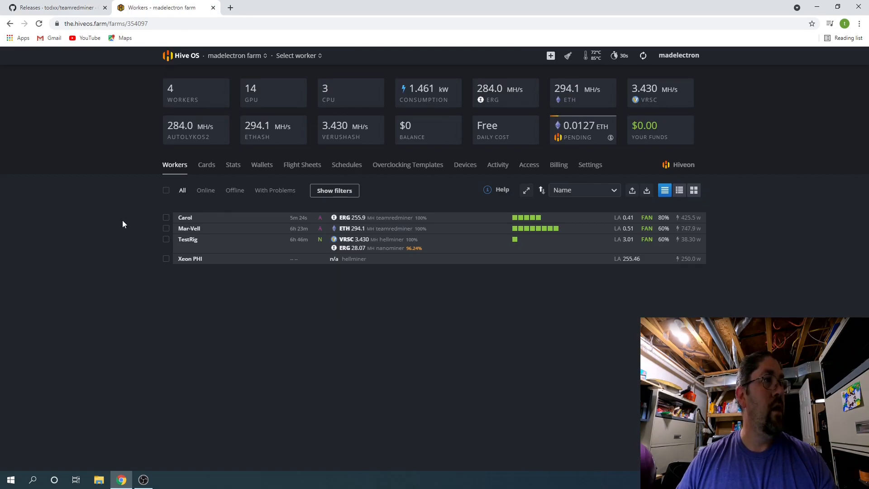
Step: Show the Carol rig's details and its Flight Sheet page with the autolykos2 ERGO+ZIL sheet
{"action": "left_click", "coordinate": [185, 217]}
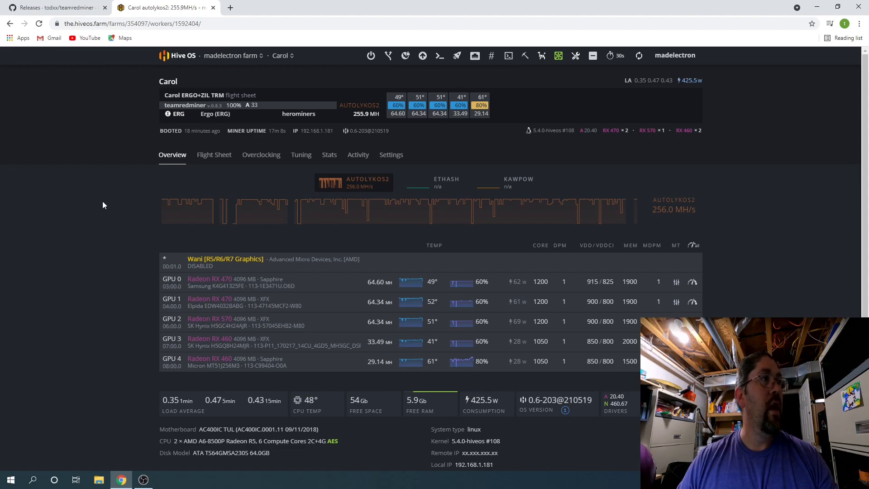
{"action": "mouse_move", "coordinate": [130, 104]}
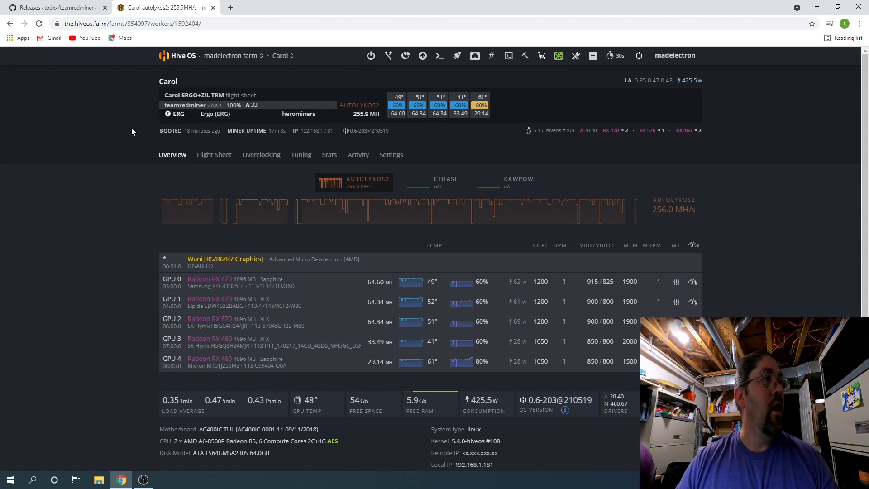
{"action": "mouse_move", "coordinate": [154, 171]}
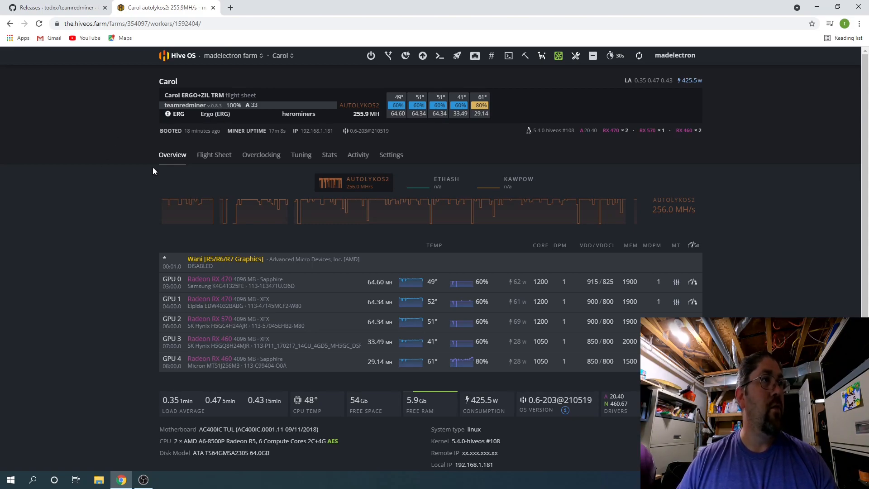
{"action": "left_click", "coordinate": [214, 155]}
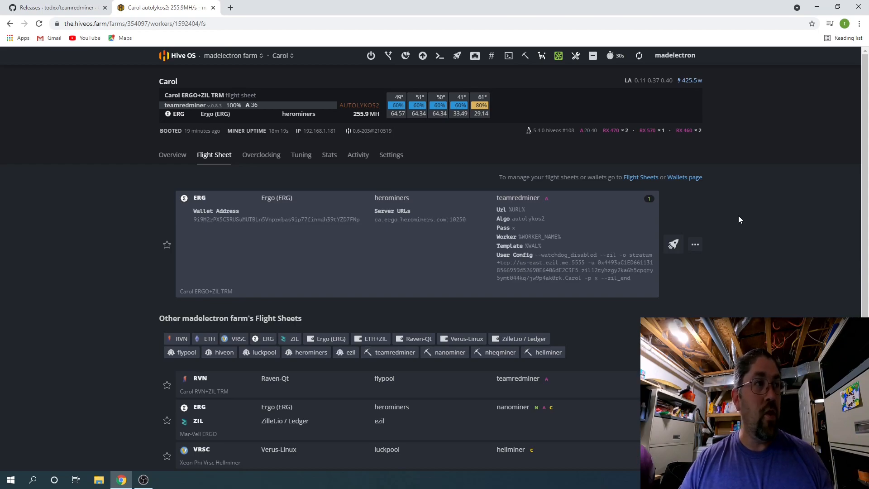
{"action": "mouse_move", "coordinate": [343, 221]}
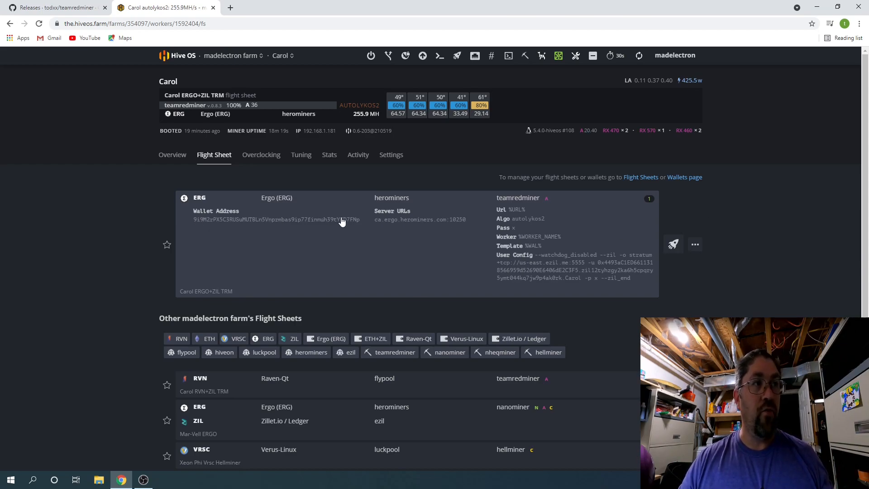
{"action": "mouse_move", "coordinate": [409, 225]}
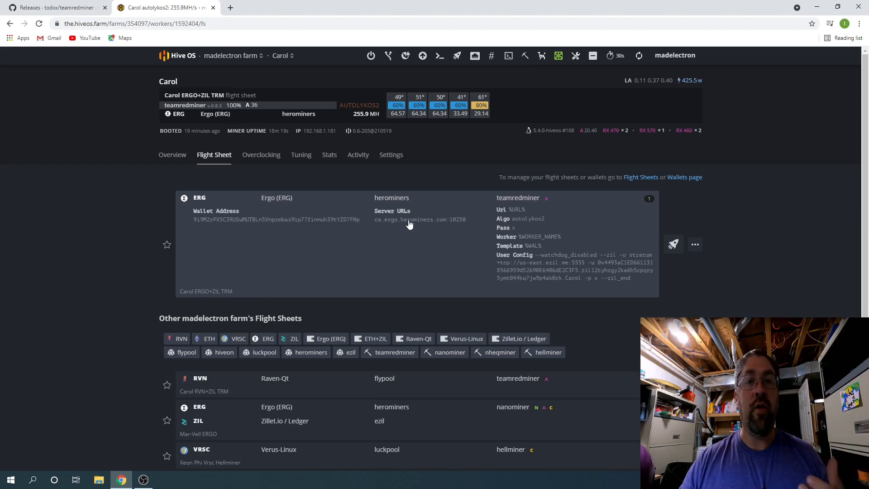
{"action": "mouse_move", "coordinate": [379, 225]}
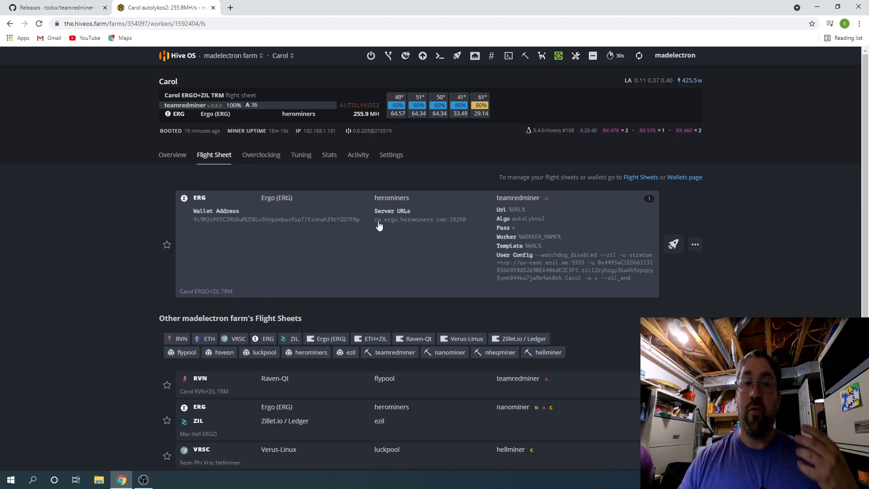
{"action": "mouse_move", "coordinate": [463, 223]}
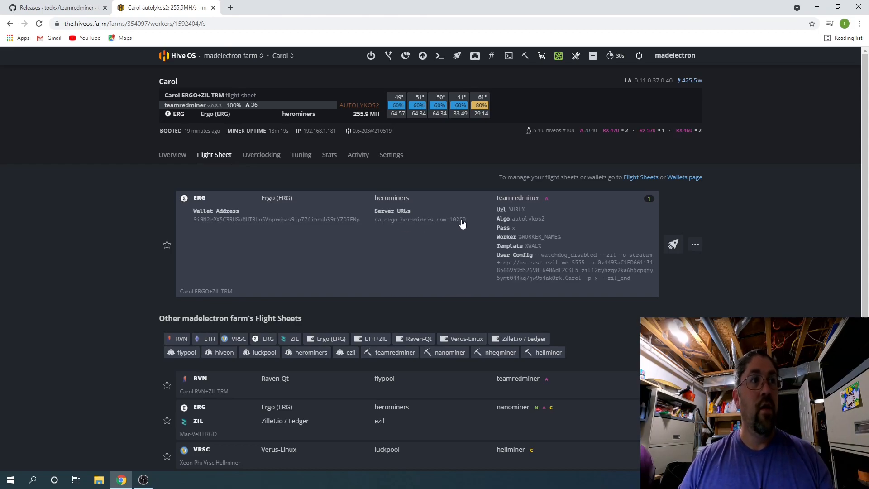
{"action": "mouse_move", "coordinate": [525, 244]}
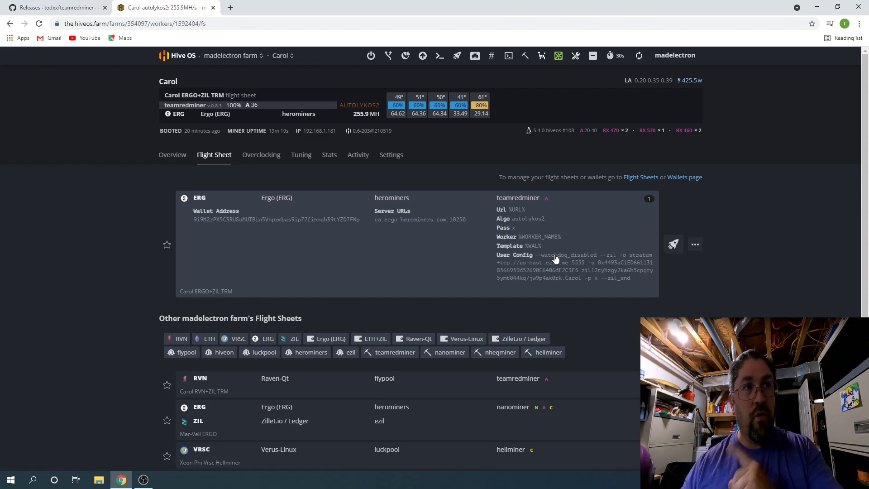
{"action": "mouse_move", "coordinate": [585, 258]}
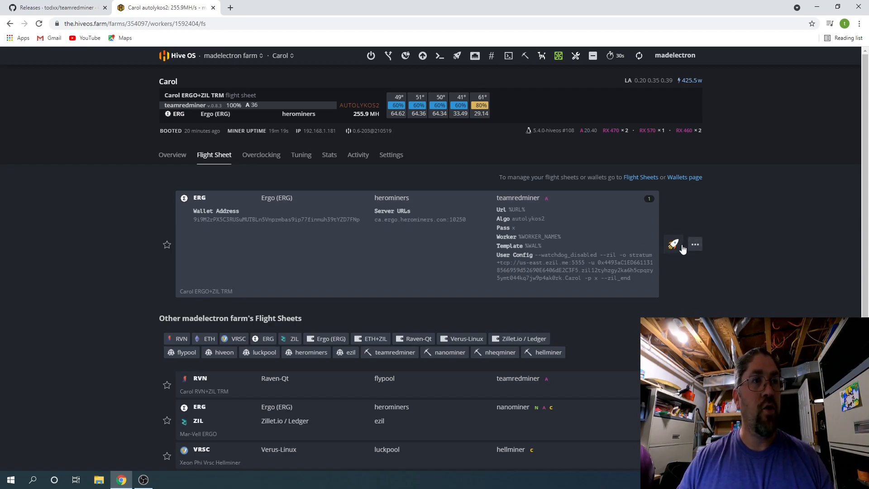
Step: Begin editing the Carol ERGO+ZIL TRM flight sheet with ERG coin, heroMiners pool and TeamRedMiner
{"action": "left_click", "coordinate": [674, 243]}
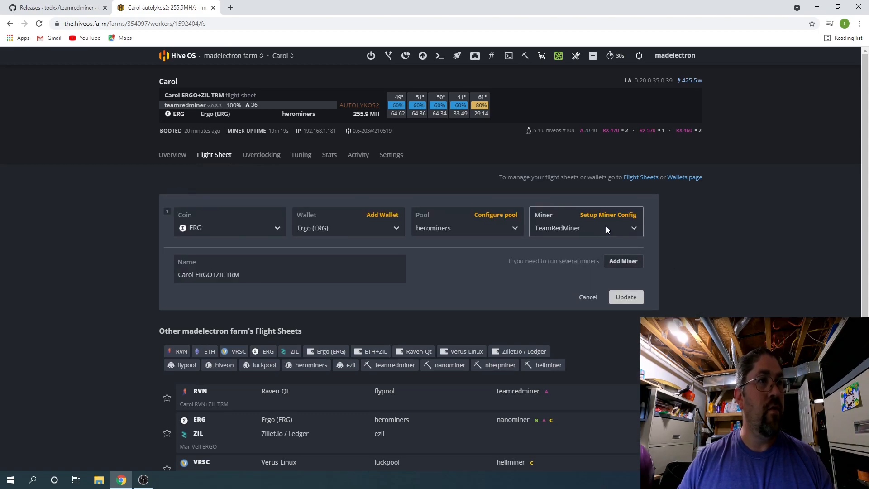
Step: Review the TeamRedMiner config arguments unchanged, then launch Carol's remote shell at 192.168.1.181
{"action": "left_click", "coordinate": [607, 215]}
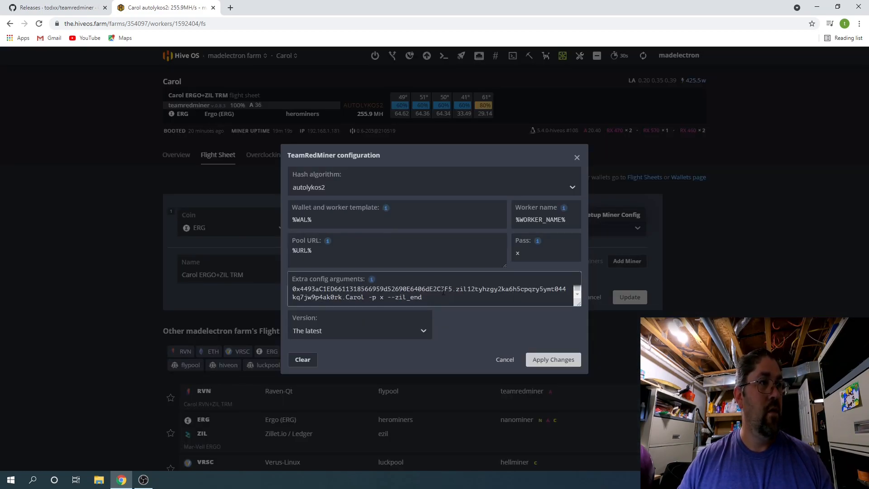
{"action": "scroll", "scroll_direction": "up", "scroll_amount": 3}
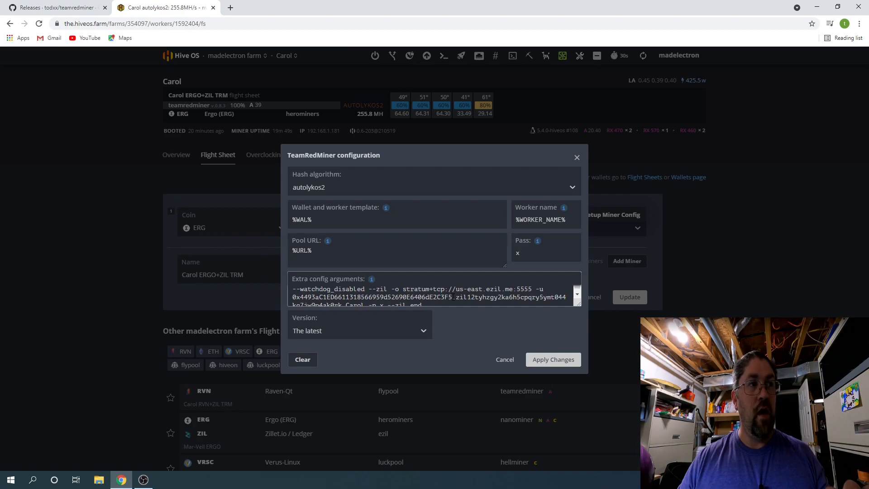
{"action": "scroll", "scroll_direction": "down", "scroll_amount": 3}
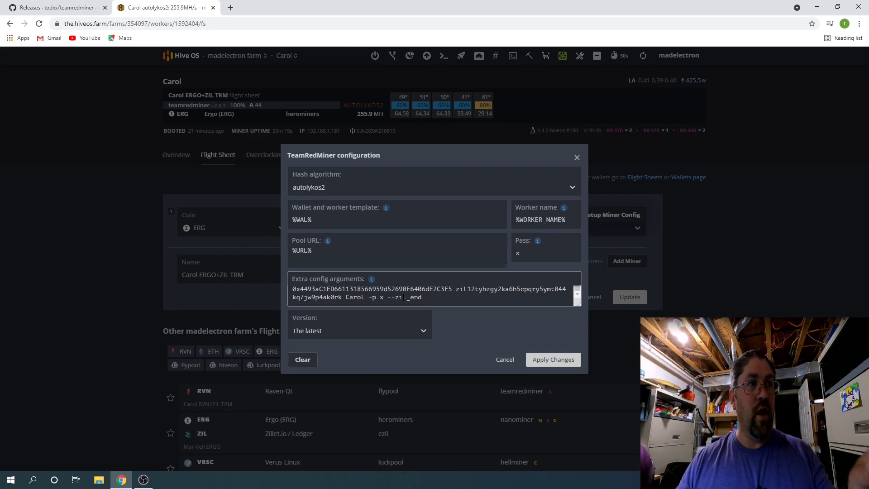
{"action": "mouse_move", "coordinate": [505, 359]}
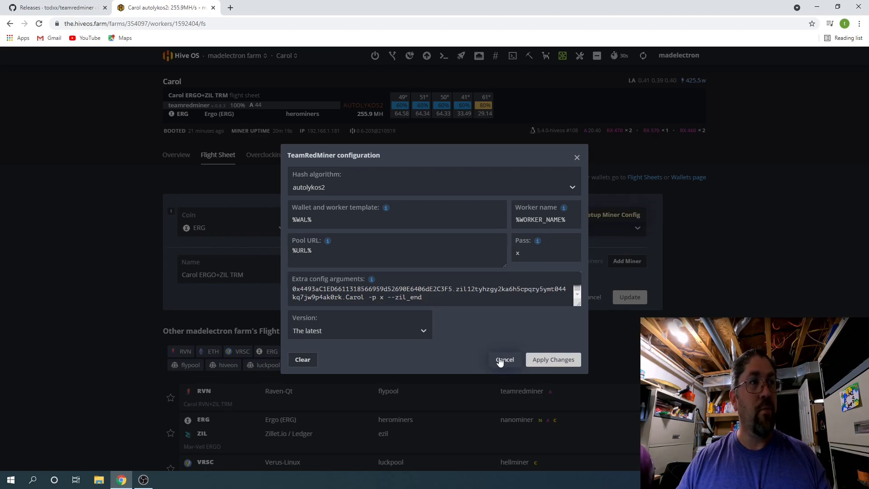
{"action": "left_click", "coordinate": [505, 359]}
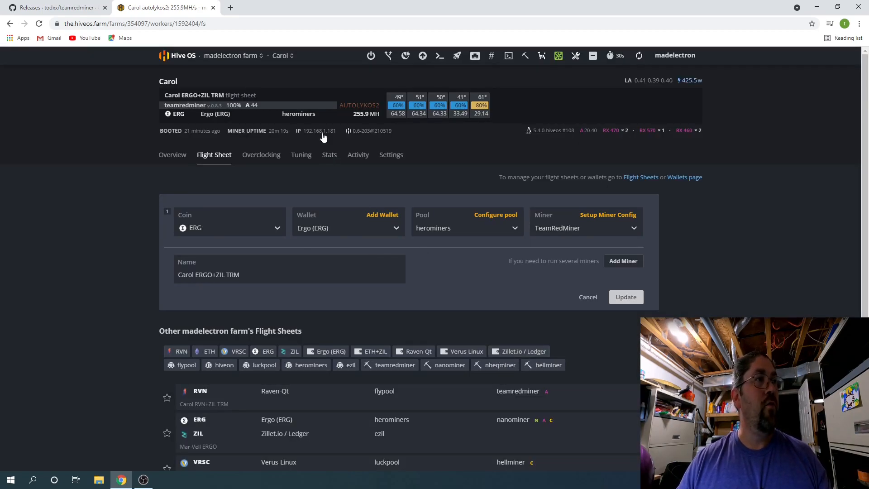
{"action": "left_click", "coordinate": [318, 131]}
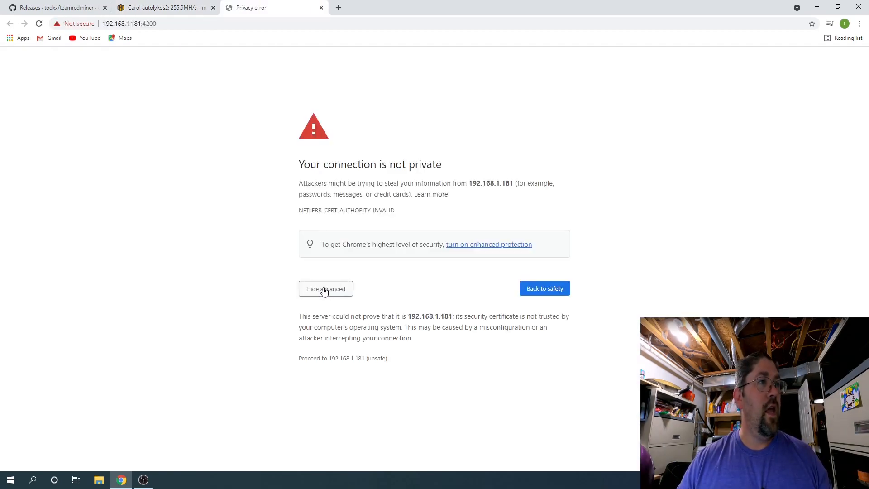
Step: Proceed past the privacy warning and run motd in Carol's root shell showing teamredminer 0.8.3
{"action": "left_click", "coordinate": [342, 359]}
{"action": "type", "text": "mot"}
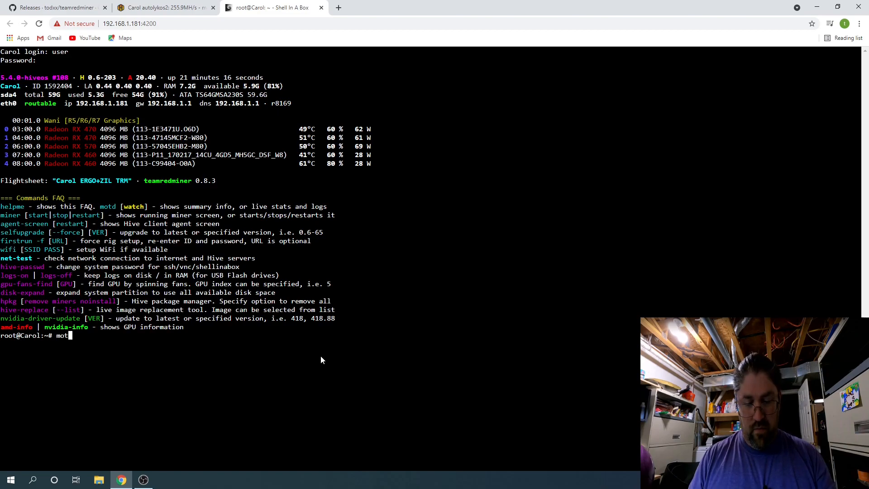
{"action": "key", "text": "Return"}
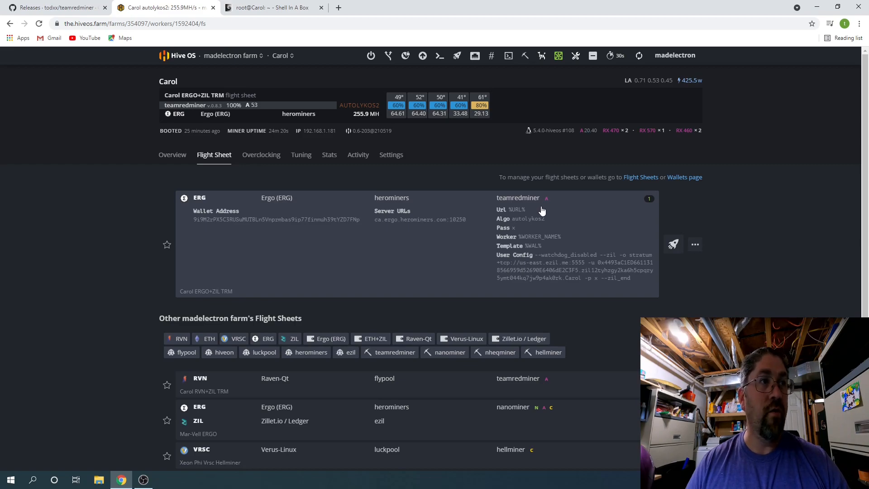
{"action": "mouse_move", "coordinate": [546, 273]}
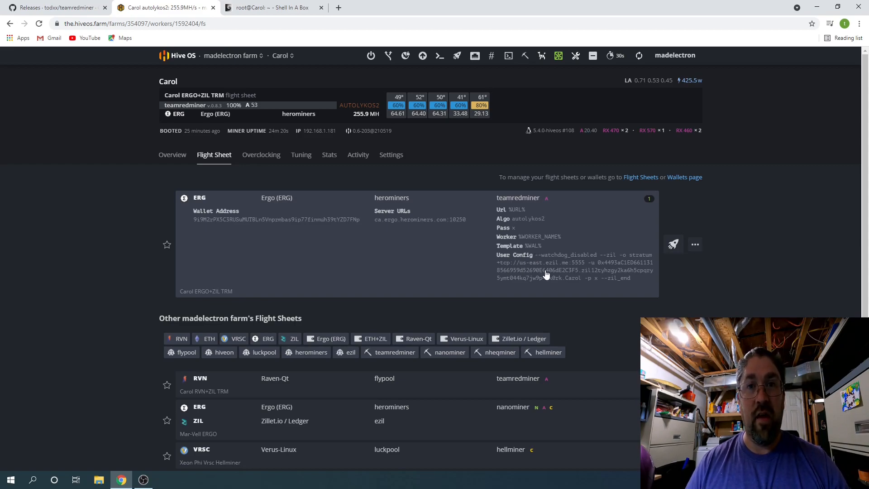
{"action": "mouse_move", "coordinate": [467, 399]}
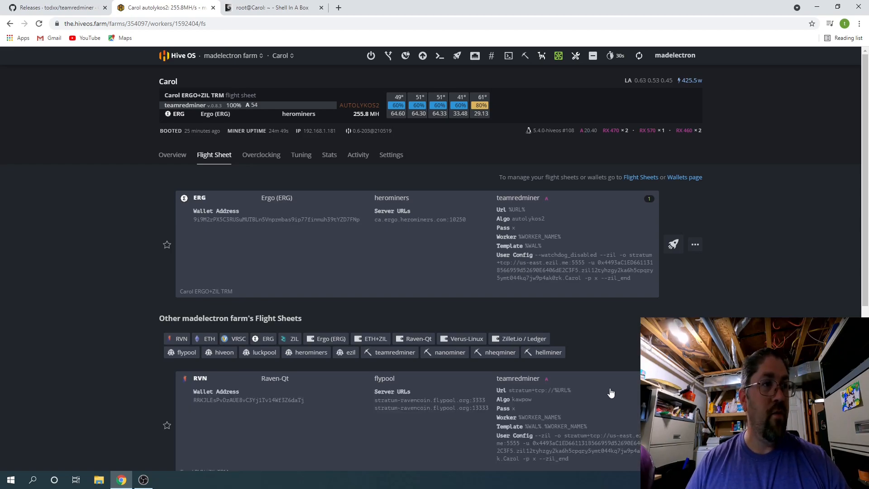
Step: Scroll Carol's flight sheets to reveal the Carol RVN+ZIL TRM sheet's TeamRedMiner config
{"action": "scroll", "scroll_direction": "down", "scroll_amount": 3}
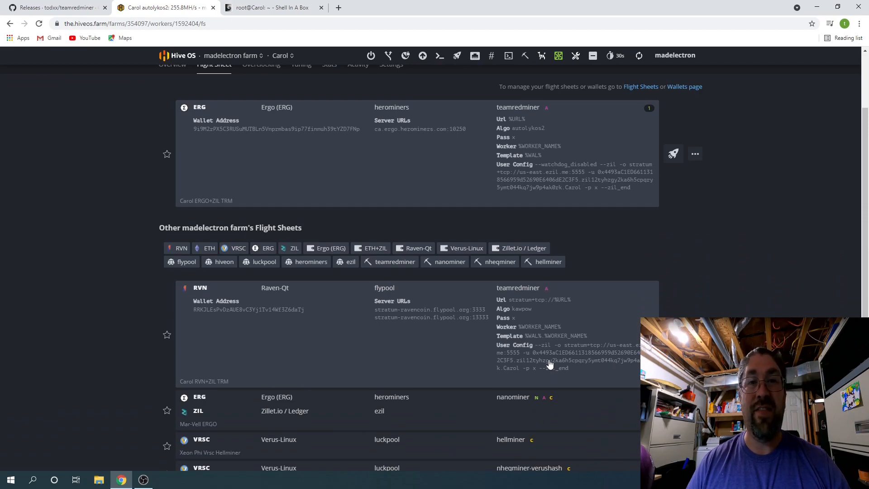
{"action": "mouse_move", "coordinate": [297, 312]}
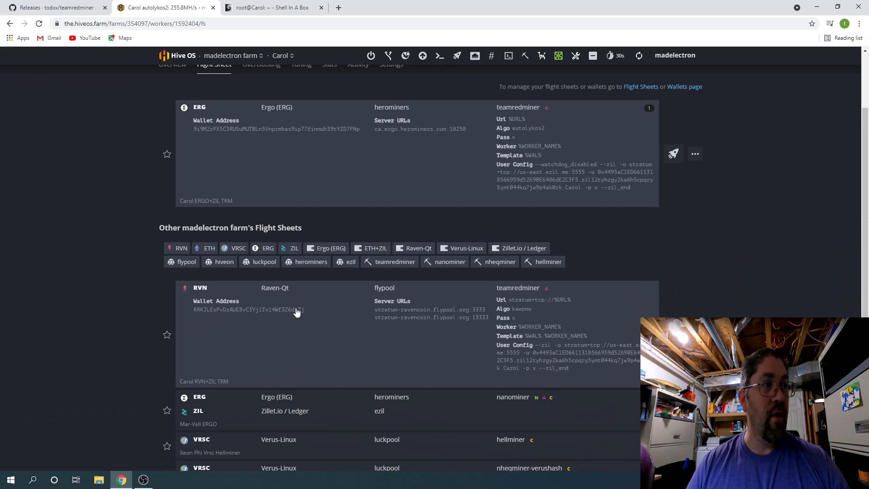
{"action": "mouse_move", "coordinate": [430, 313]}
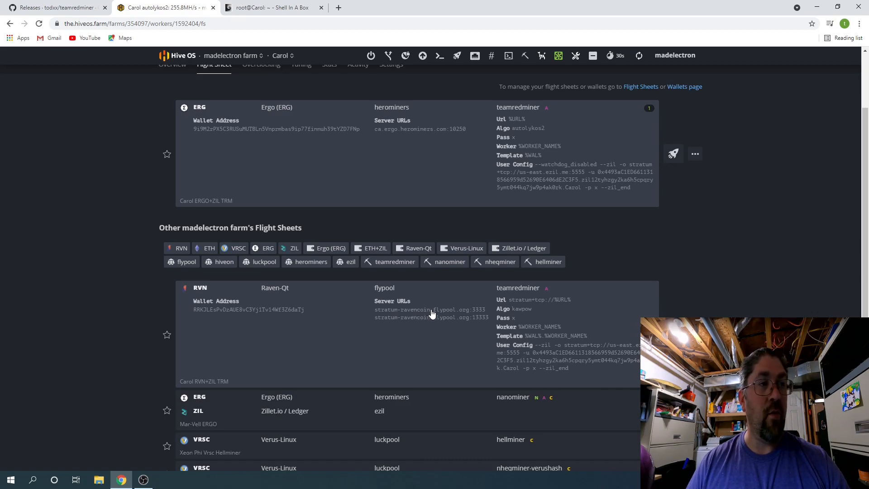
{"action": "mouse_move", "coordinate": [495, 310]}
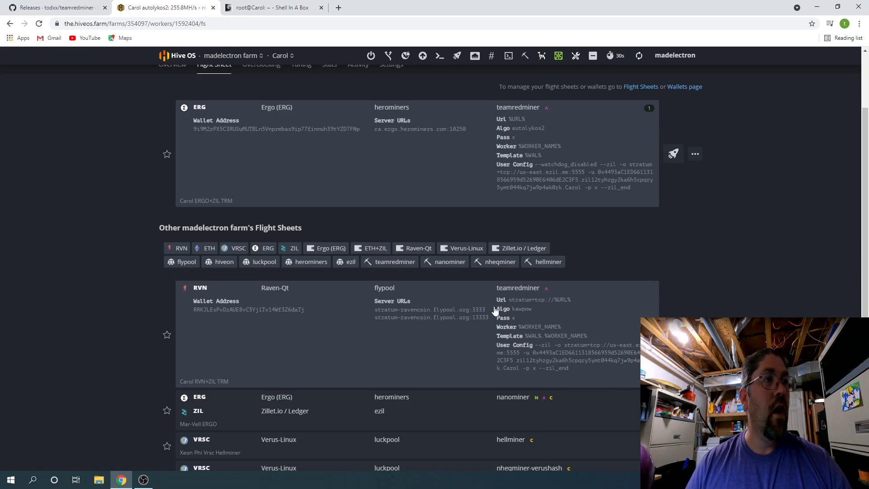
{"action": "mouse_move", "coordinate": [543, 340]}
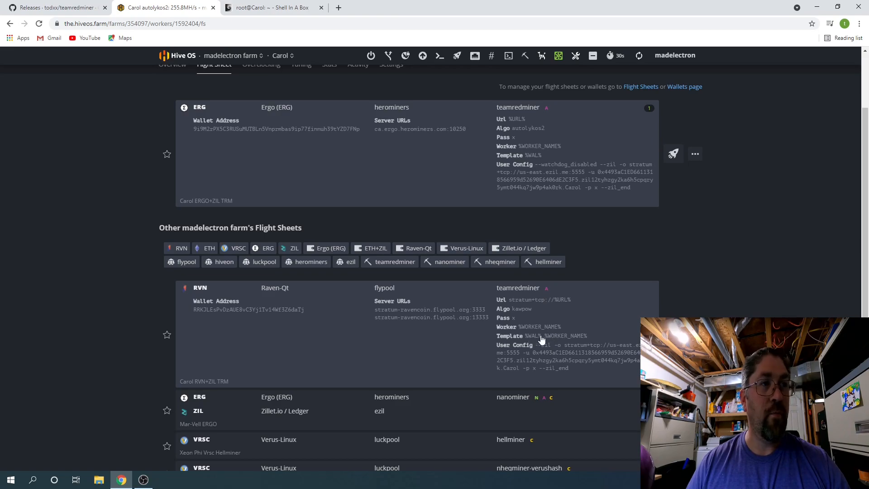
{"action": "mouse_move", "coordinate": [543, 345]}
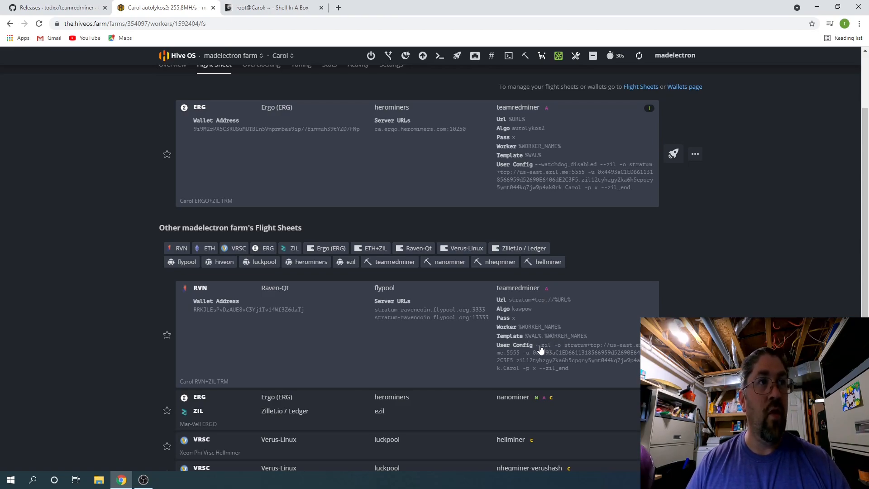
{"action": "mouse_move", "coordinate": [538, 349]}
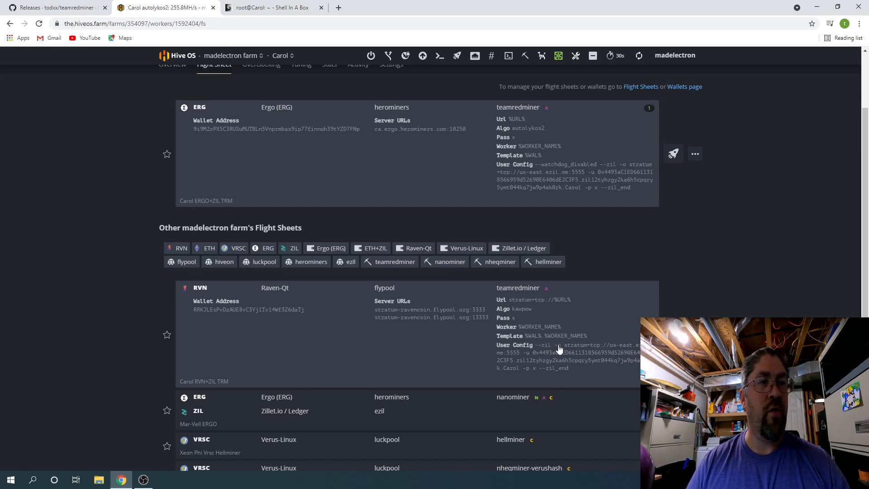
{"action": "mouse_move", "coordinate": [555, 371]}
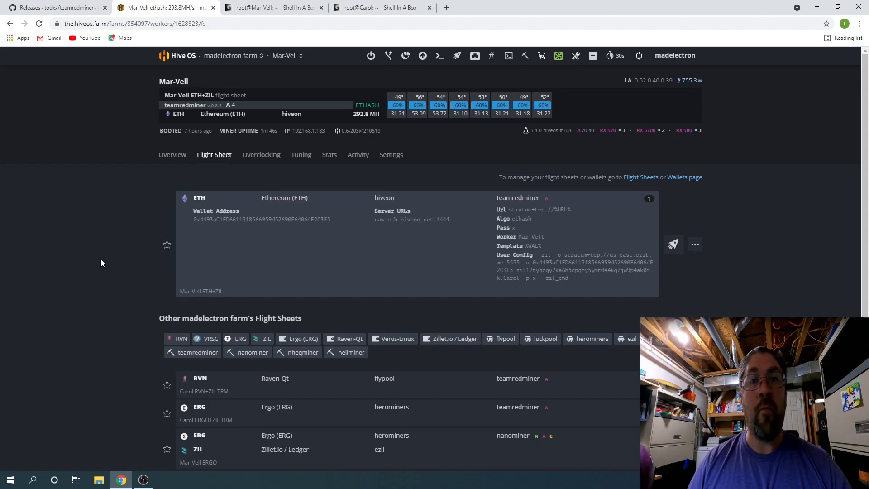
{"action": "mouse_move", "coordinate": [110, 214]}
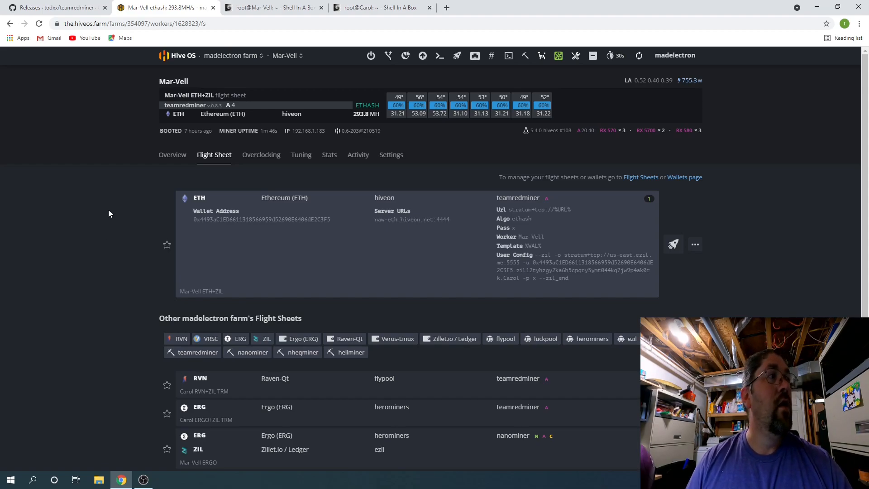
Step: Bring up the Mar-Vell worker's ETH+ZIL flight sheet running teamredminer ethash on hiveon
{"action": "right_click", "coordinate": [173, 81]}
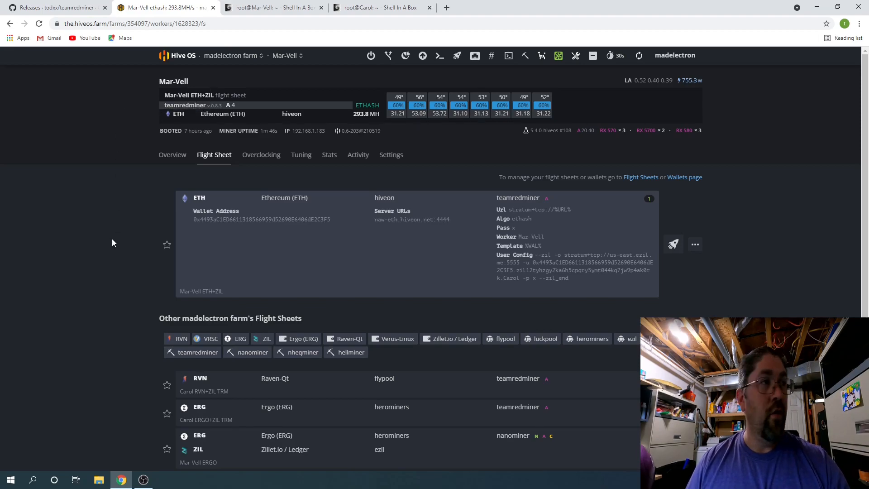
{"action": "mouse_move", "coordinate": [304, 219]}
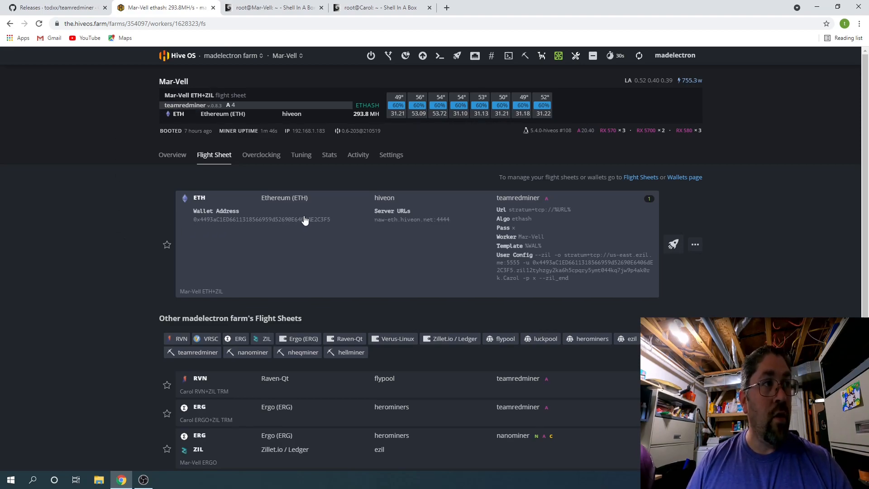
{"action": "mouse_move", "coordinate": [408, 224]}
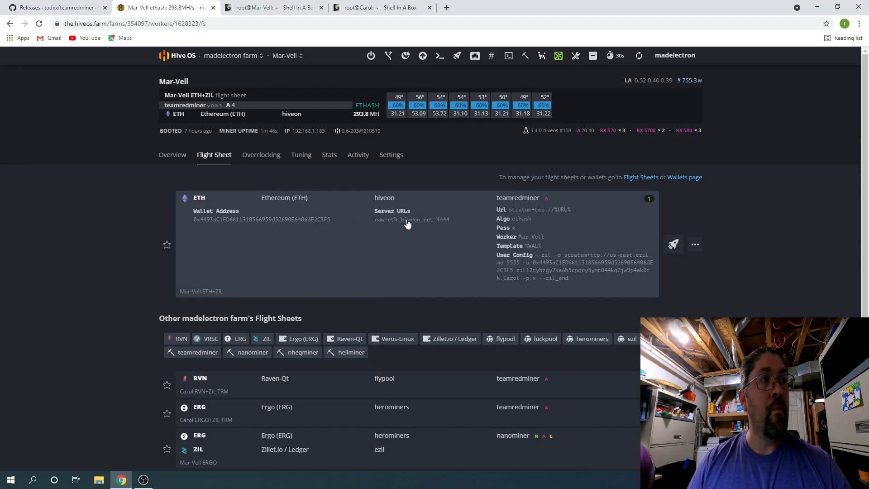
{"action": "mouse_move", "coordinate": [441, 225]}
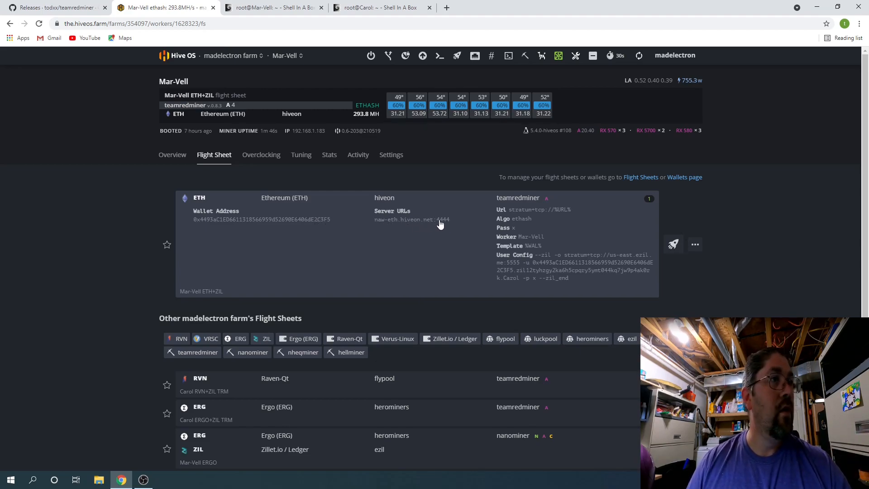
{"action": "mouse_move", "coordinate": [533, 246]}
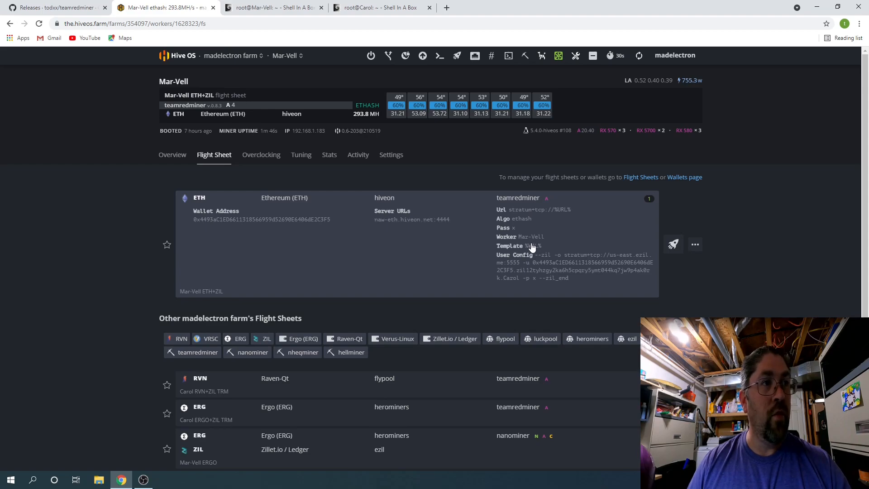
{"action": "mouse_move", "coordinate": [537, 256]}
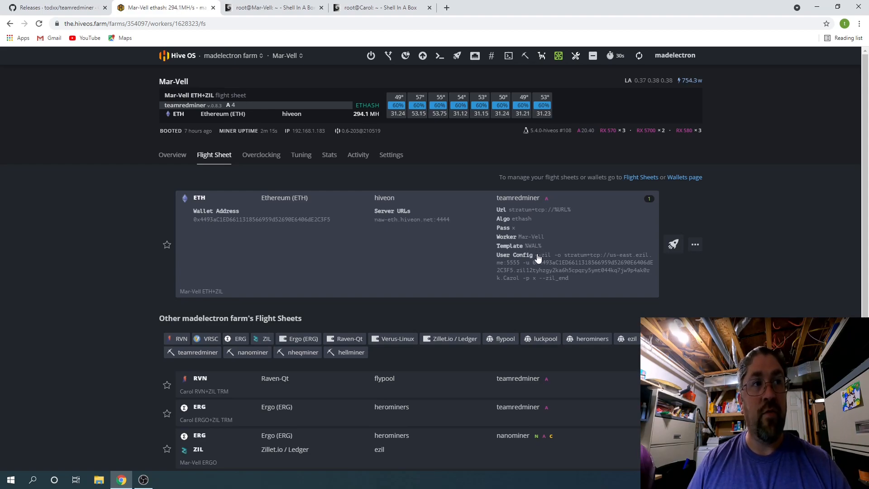
{"action": "mouse_move", "coordinate": [572, 268]}
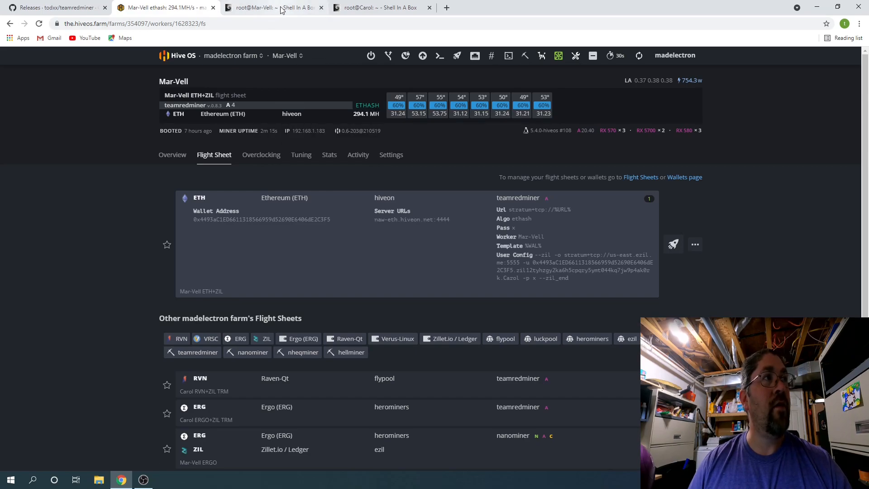
Step: View Mar-Vell's teamredminer console: eight GPUs on naw-eth.hiveon.net at about 294 MH/s, ezil pool paused
{"action": "left_click", "coordinate": [272, 8]}
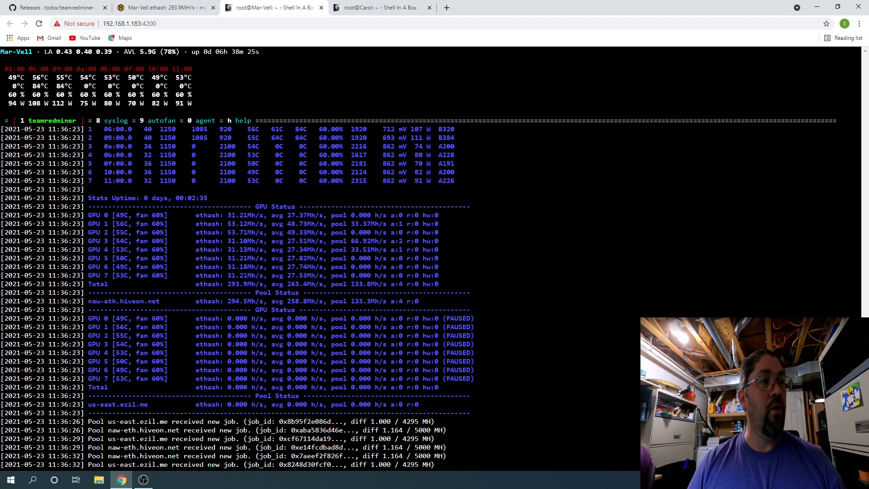
Step: Return to Mar-Vell's Hive OS overview showing eight GPUs hashing ethash at about 298 MH/s
{"action": "left_click", "coordinate": [164, 8]}
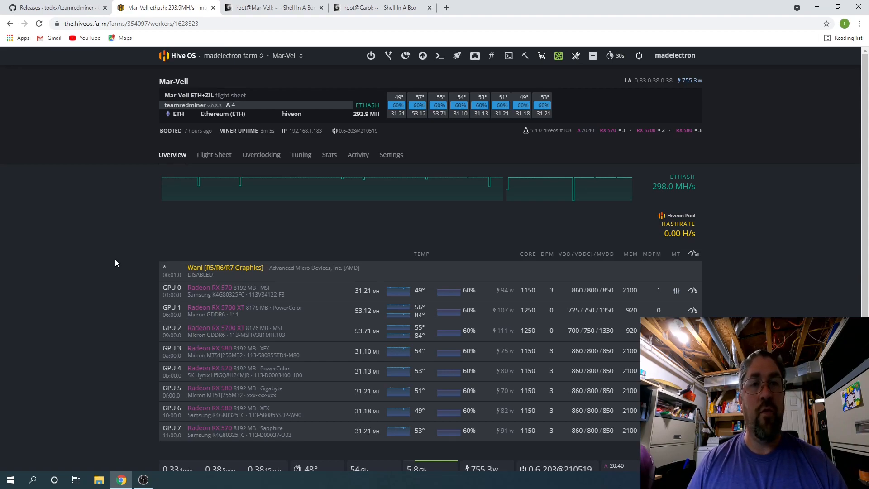
{"action": "mouse_move", "coordinate": [300, 107]}
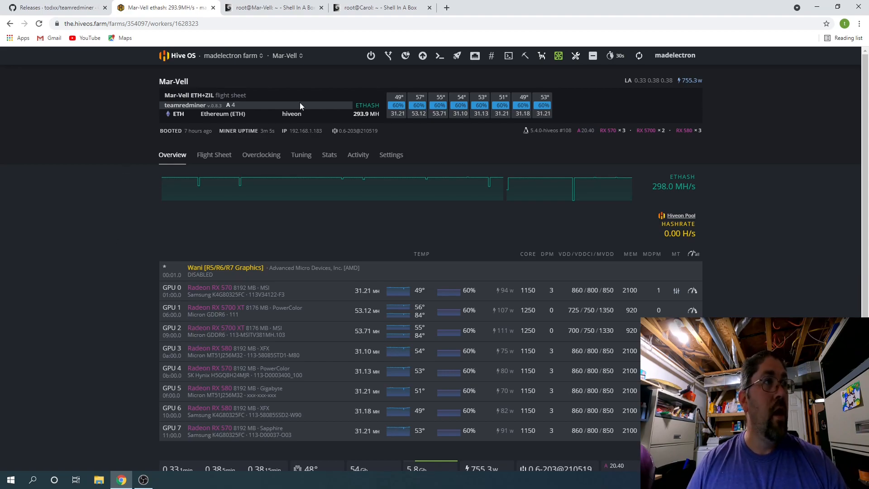
{"action": "mouse_move", "coordinate": [256, 123]}
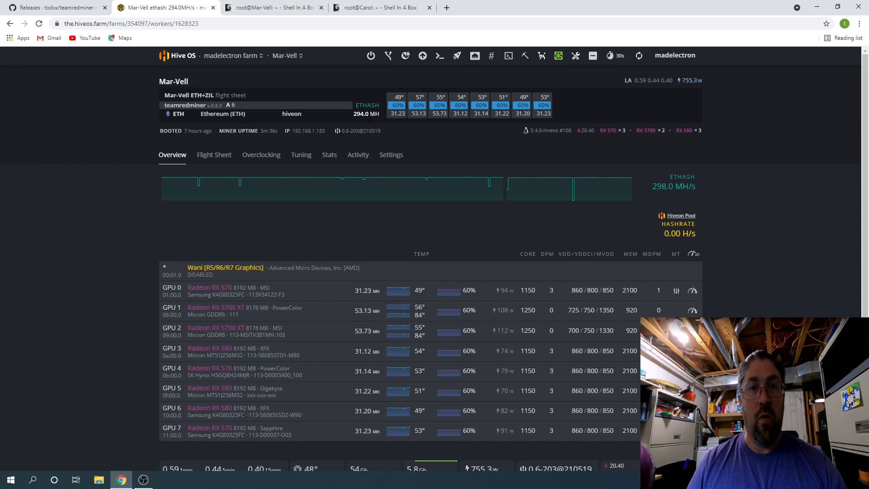
{"action": "mouse_move", "coordinate": [365, 122]}
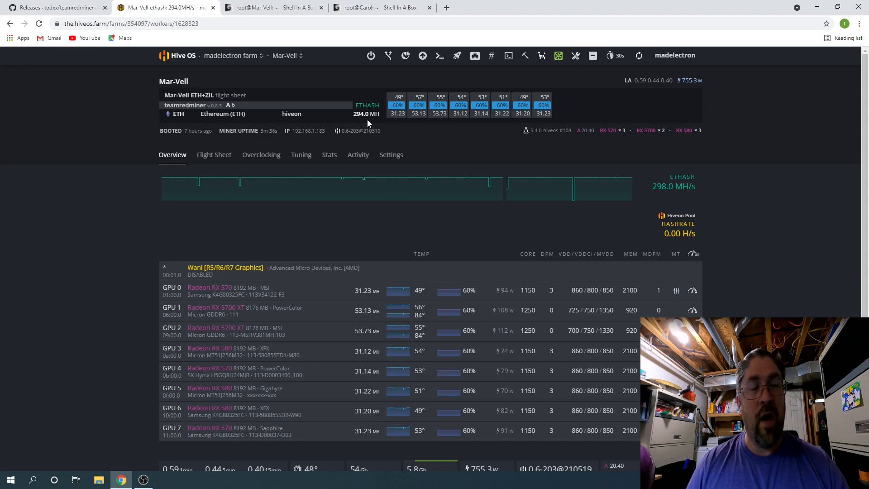
{"action": "mouse_move", "coordinate": [271, 7]}
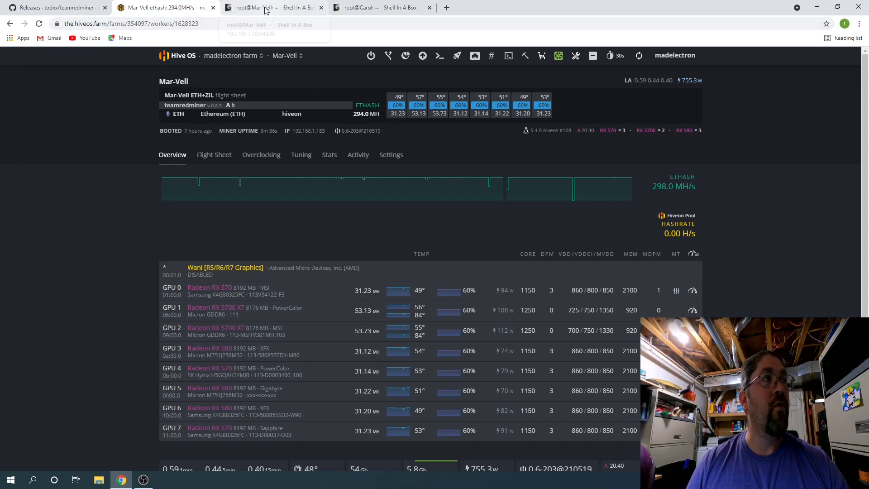
{"action": "left_click", "coordinate": [272, 7]}
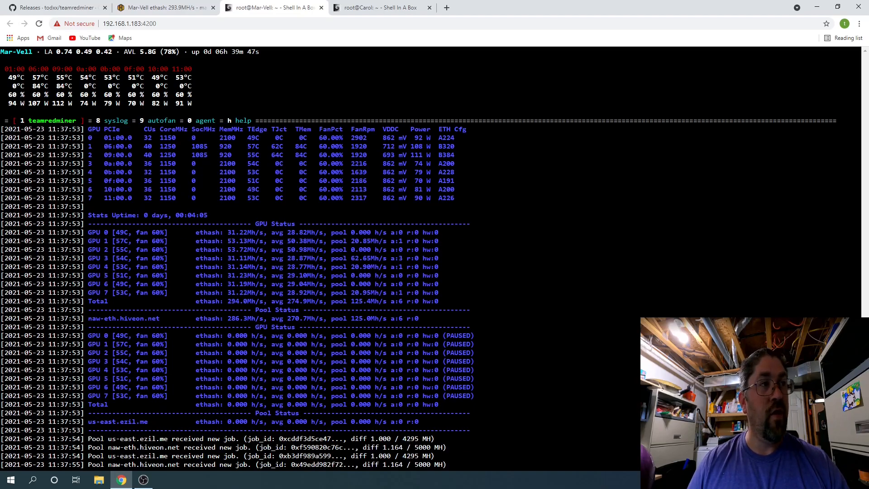
{"action": "left_click", "coordinate": [163, 7]}
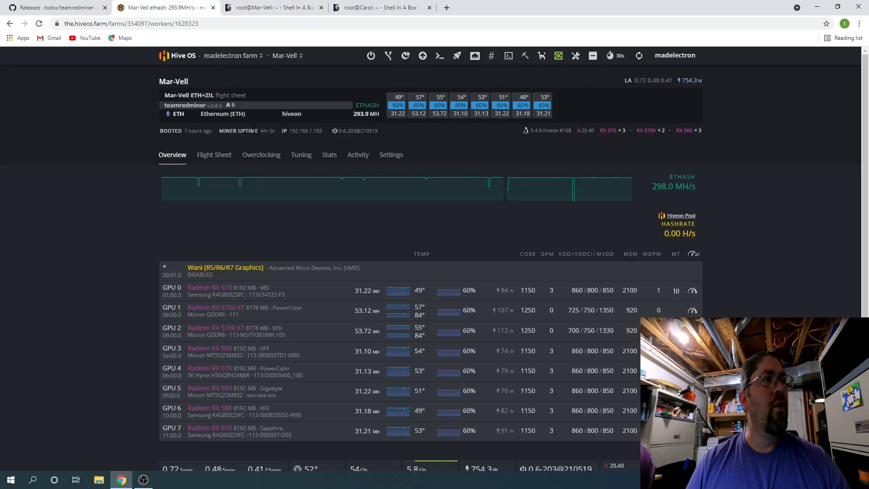